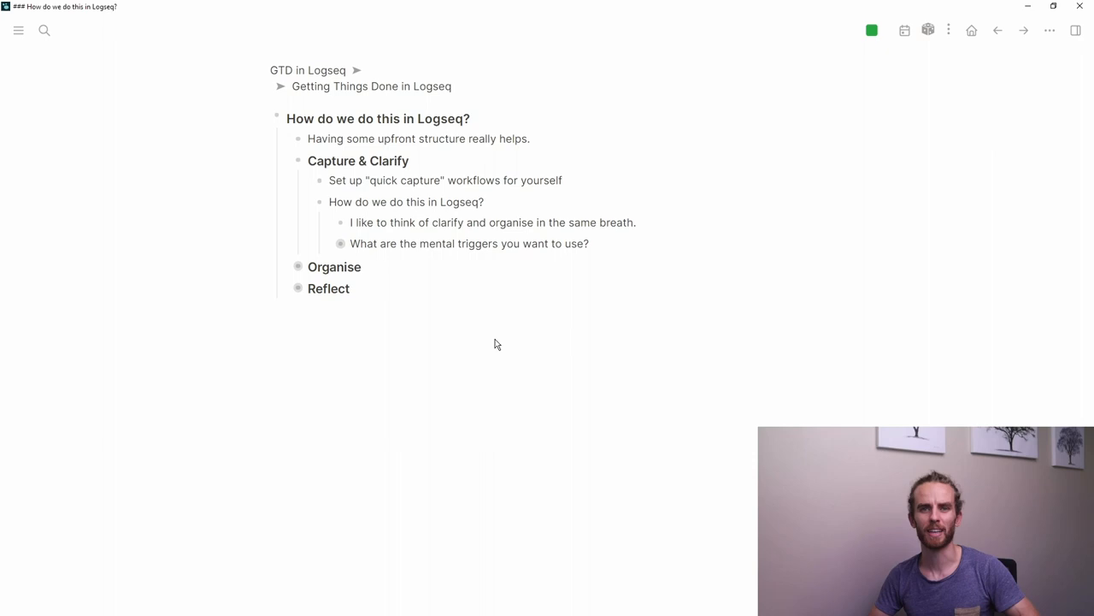
mouse_move(413, 260)
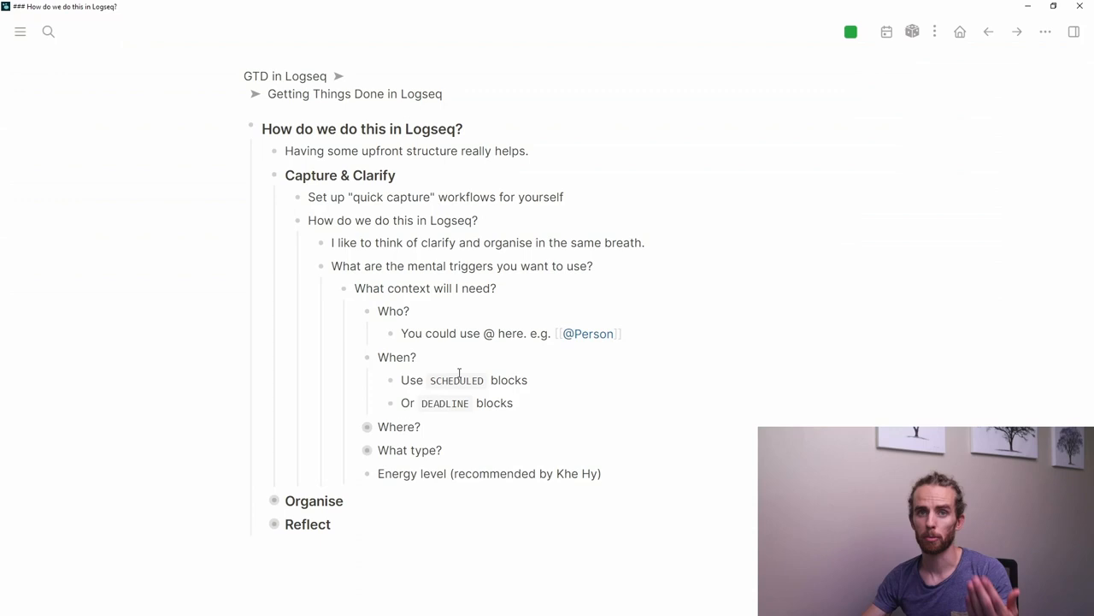
Add a deadline to the DEADLINE tip via /deadline and submit the chosen date
type("/")
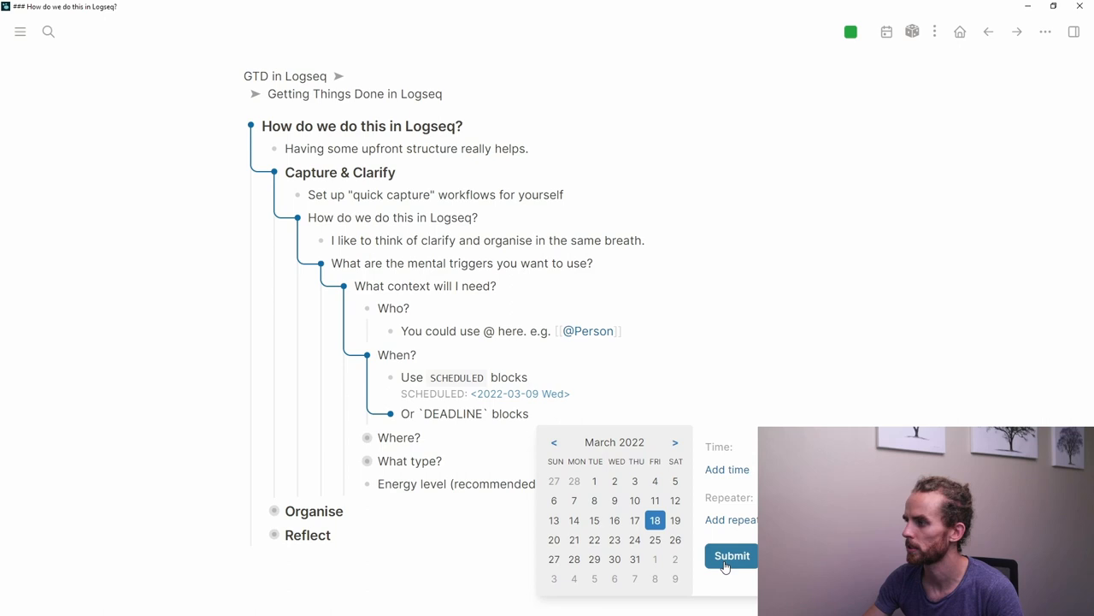
left_click(731, 556)
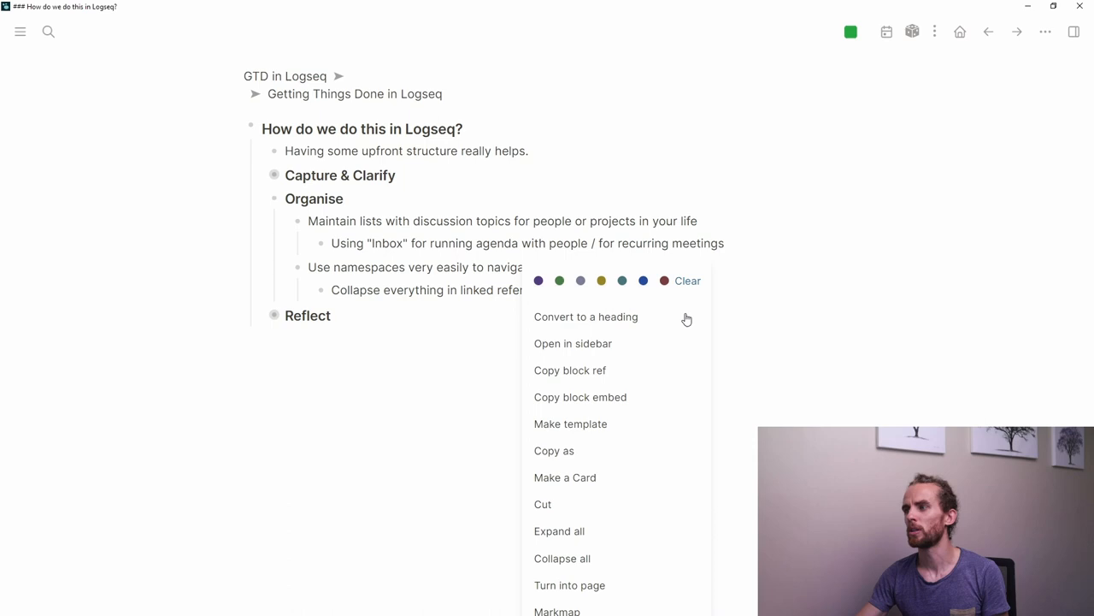
type("#Inbox #Linda")
type("pro")
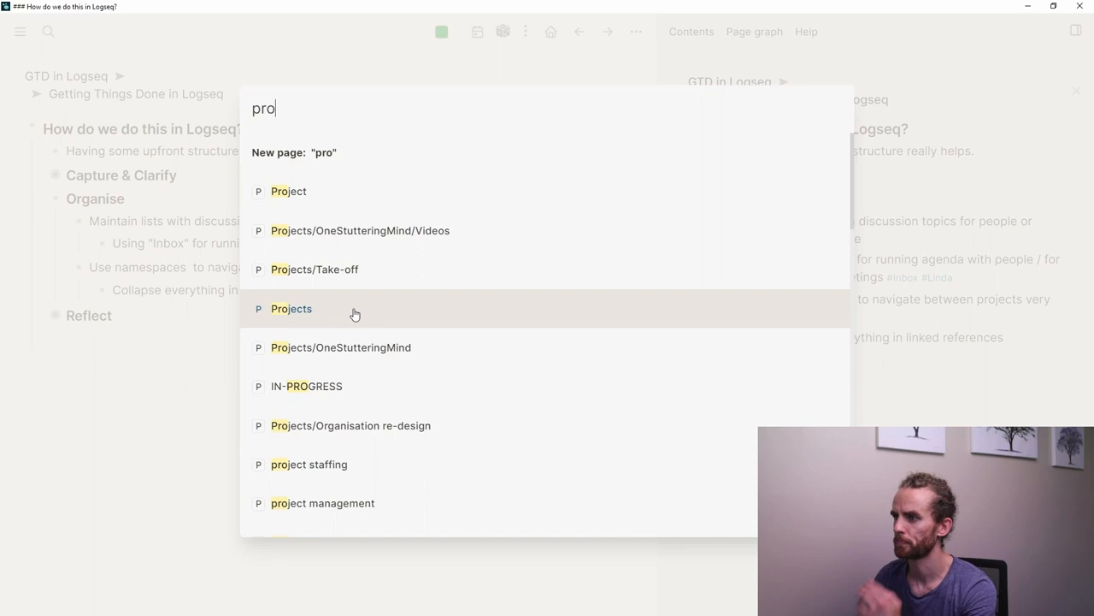
Open the Projects page from the 'pro' search results
left_click(291, 308)
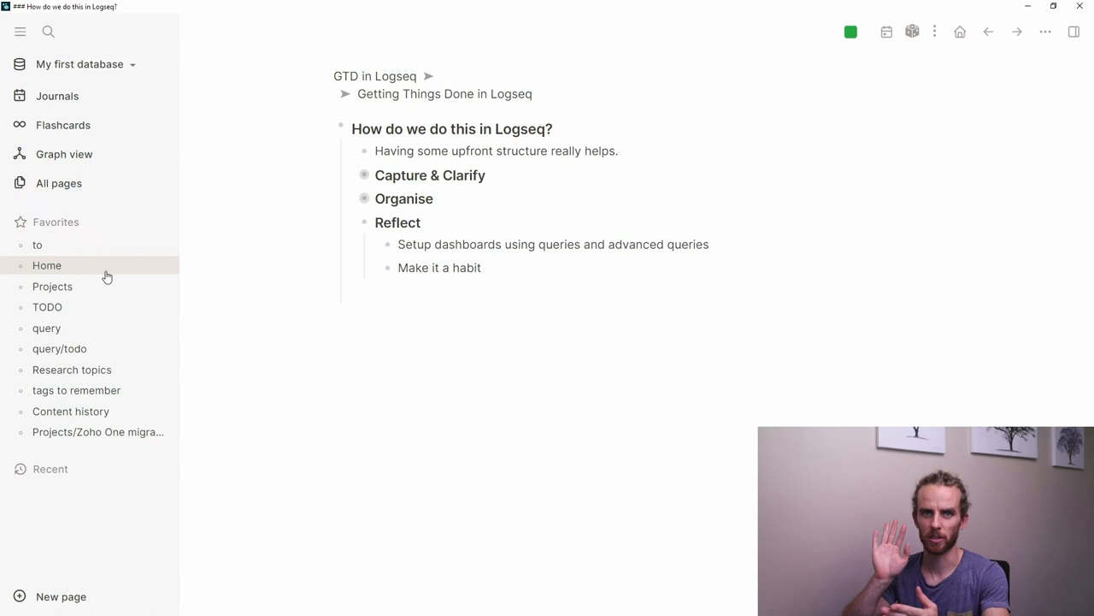
mouse_move(52, 286)
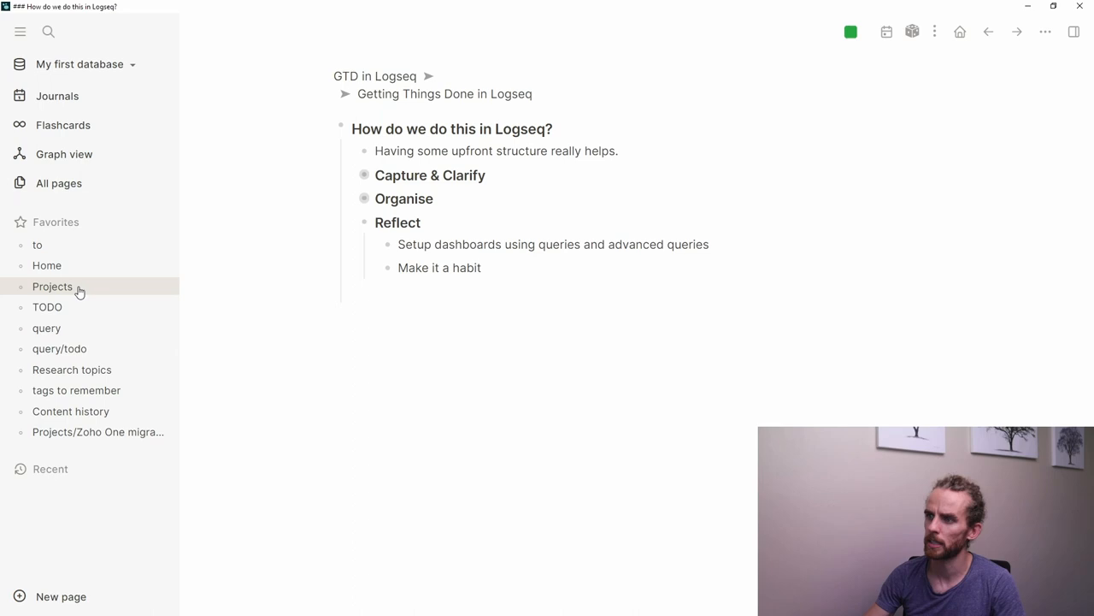